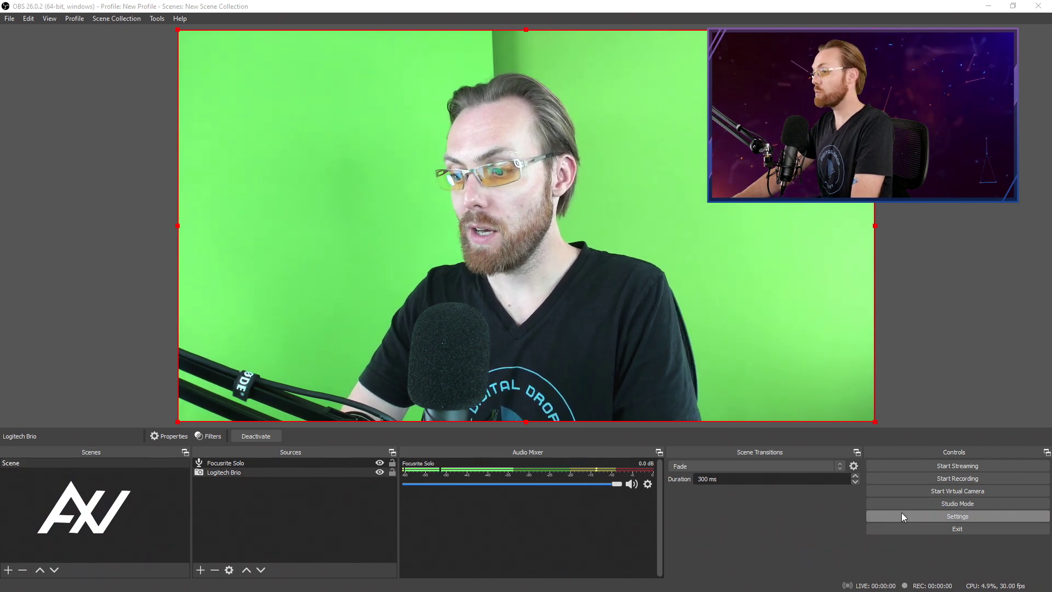
Open the OBS Settings window from the Controls dock
click(958, 516)
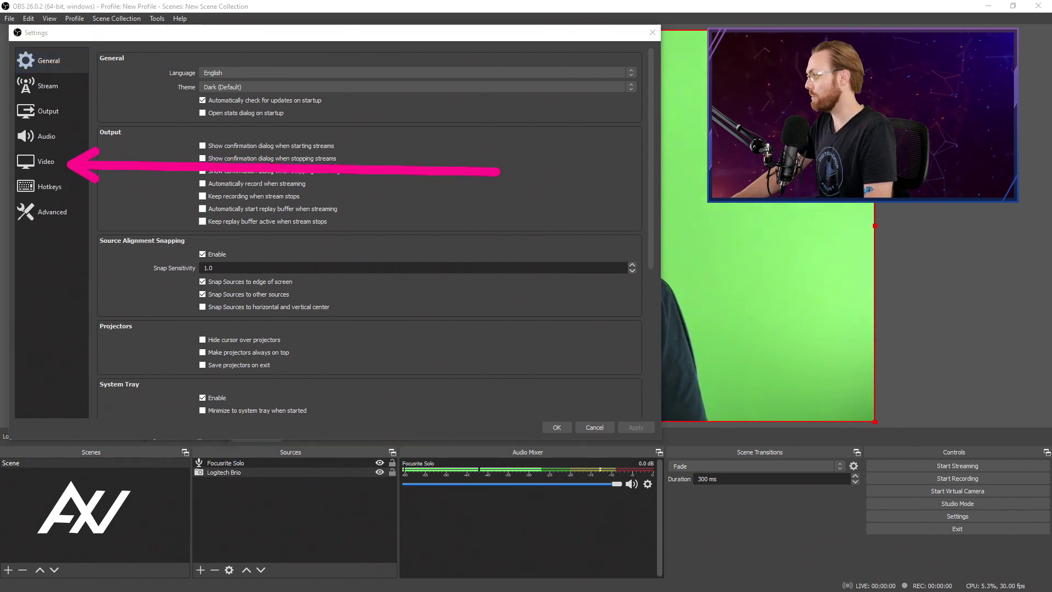
On the Video page, try 60 FPS from the common values, then keep 30 FPS
click(44, 161)
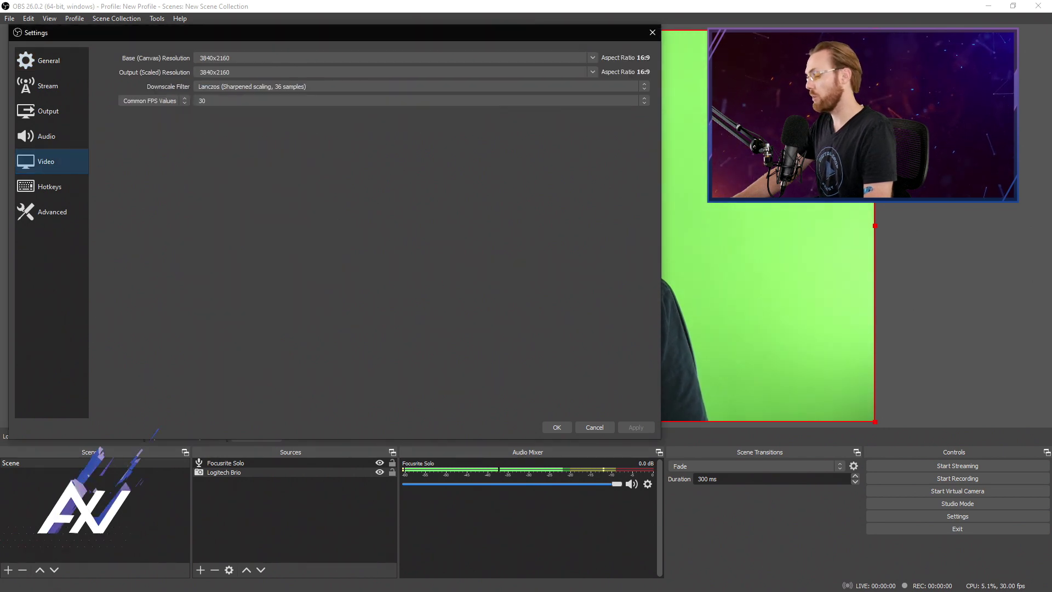
click(244, 57)
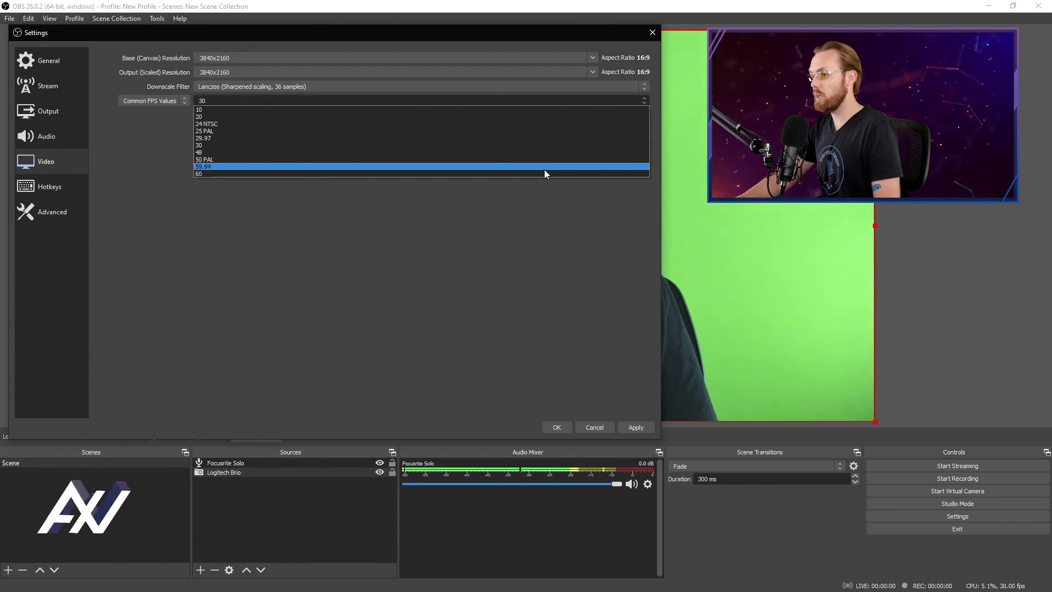
click(199, 174)
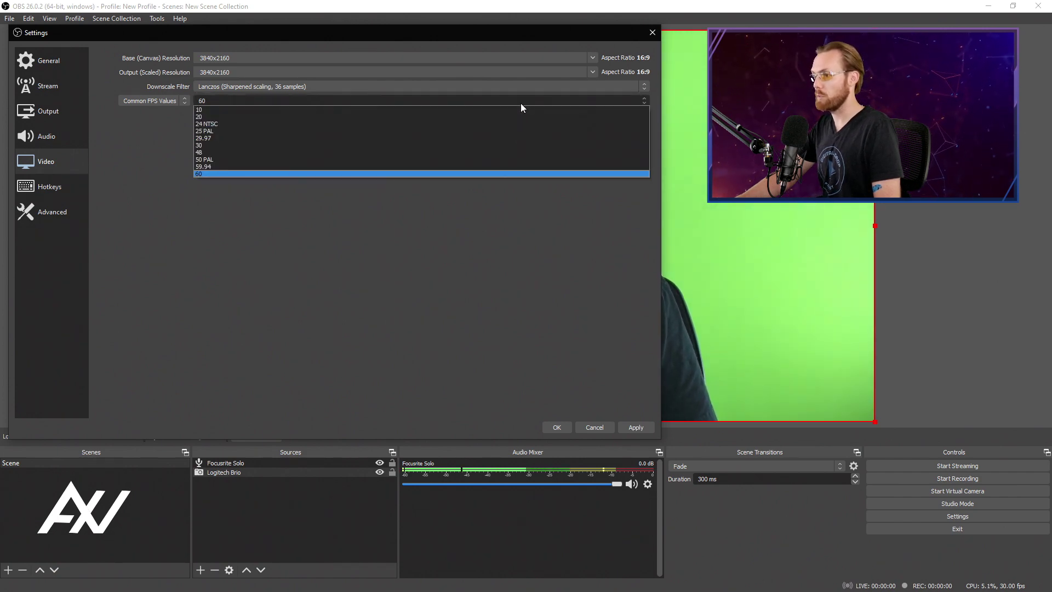
click(200, 144)
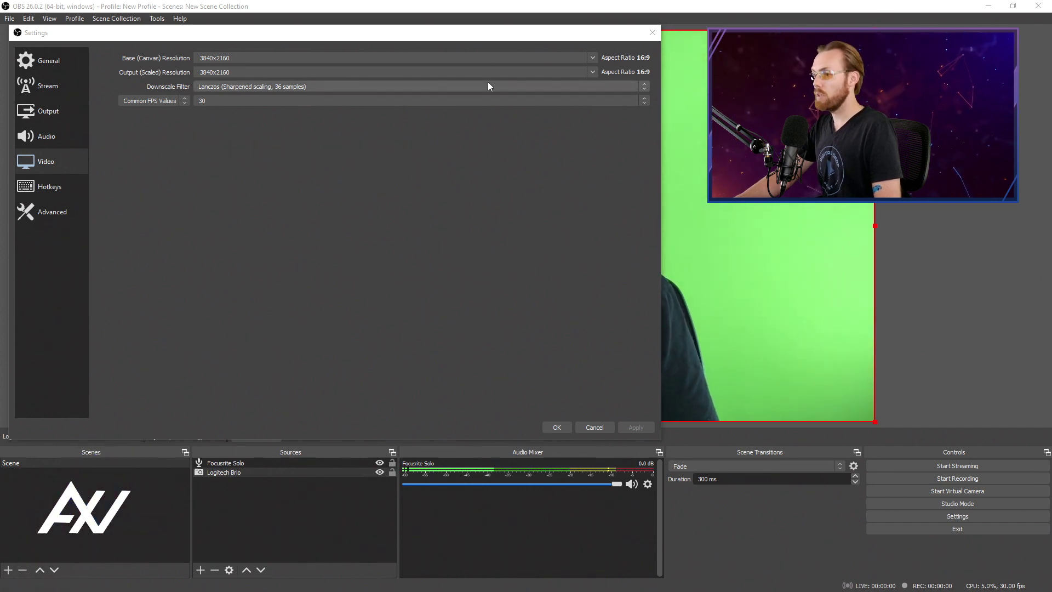
Show the Audio page with its 44.1 kHz sample rate and Stereo channels
click(46, 136)
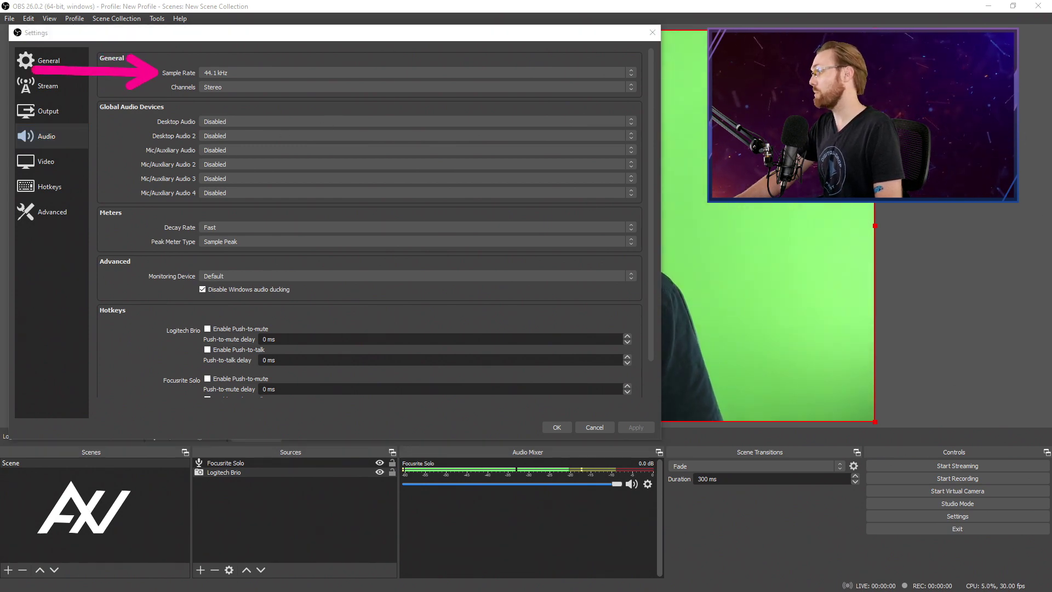
mouse_move(556, 144)
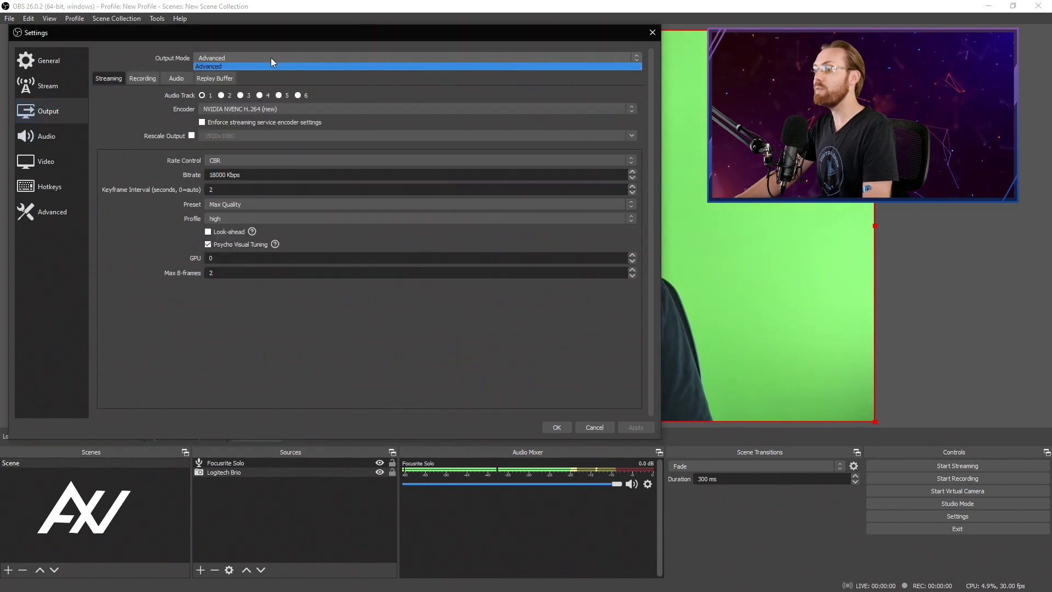
Keep Output Mode on Advanced and switch the streaming encoder to x264
click(230, 66)
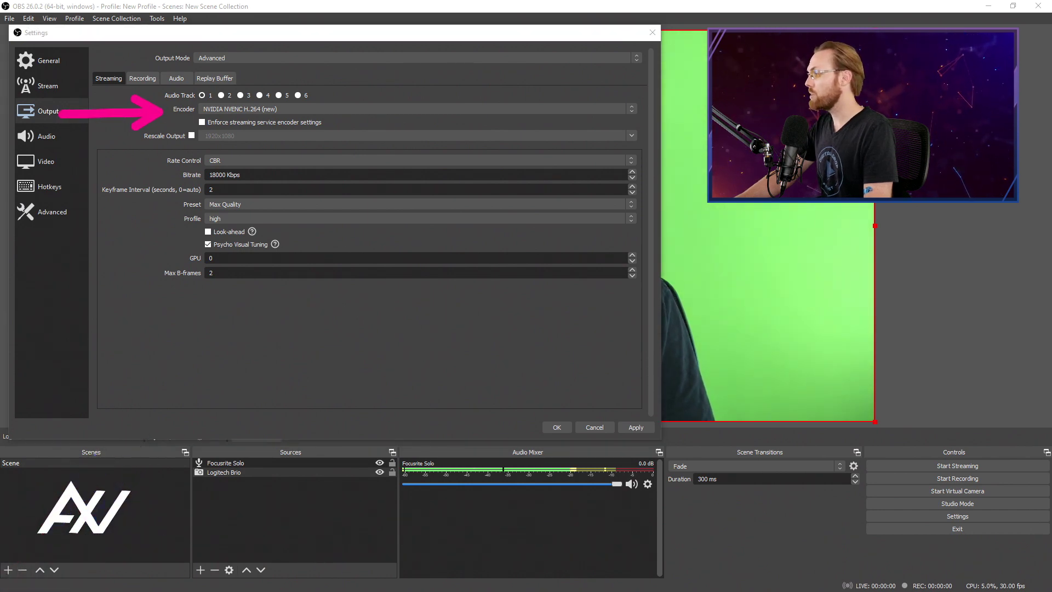
click(417, 109)
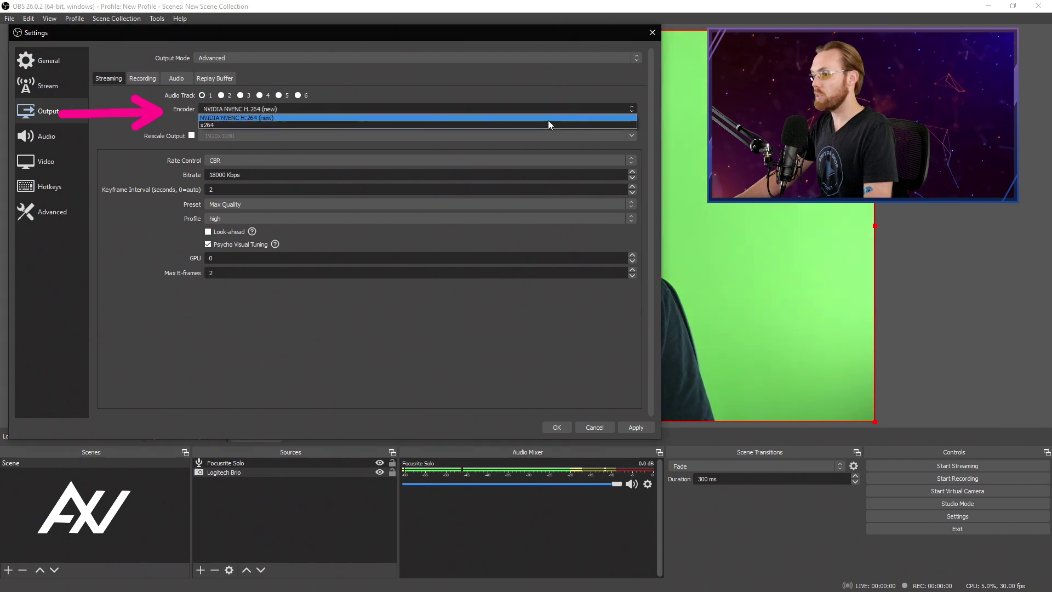
click(208, 125)
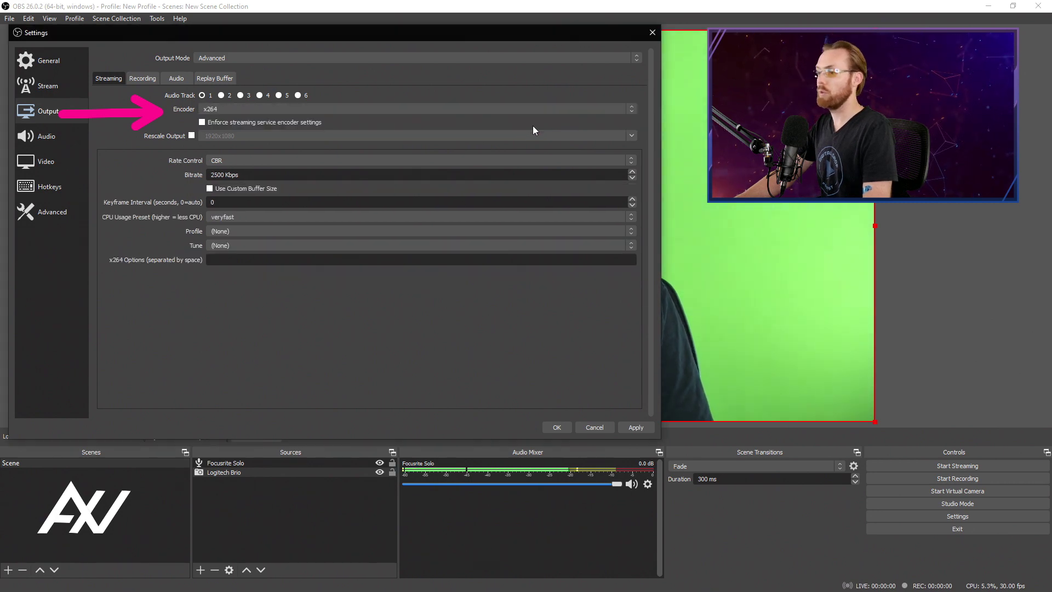
mouse_move(540, 125)
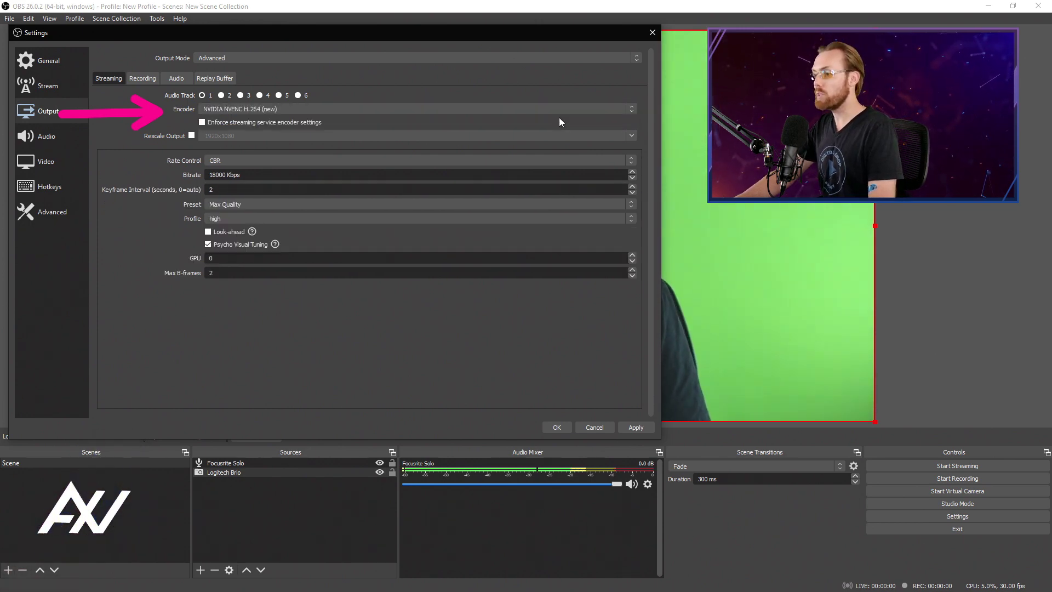
mouse_move(577, 89)
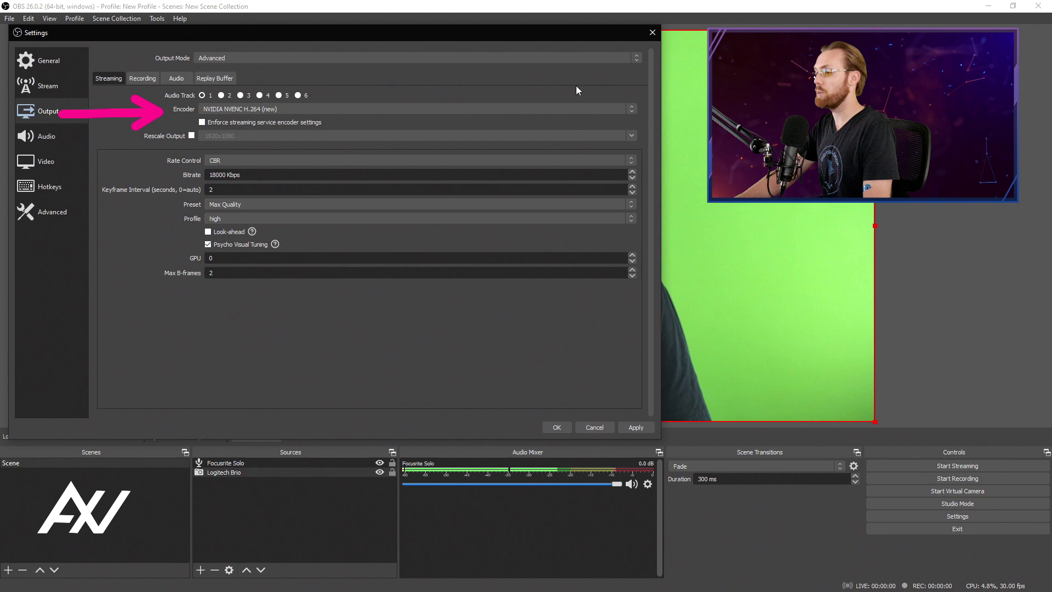
mouse_move(596, 115)
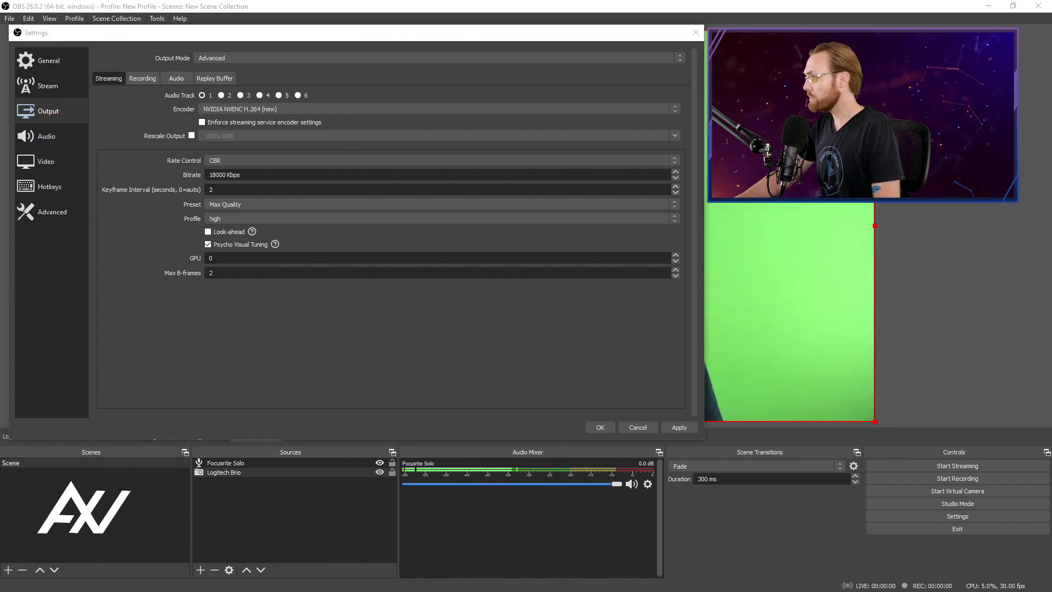
click(202, 122)
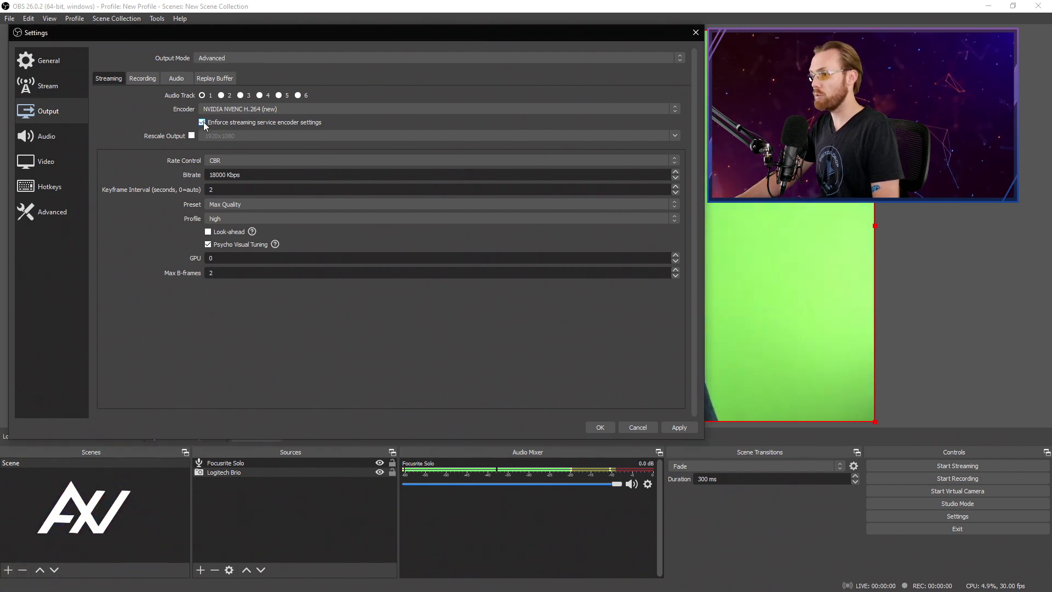
click(202, 123)
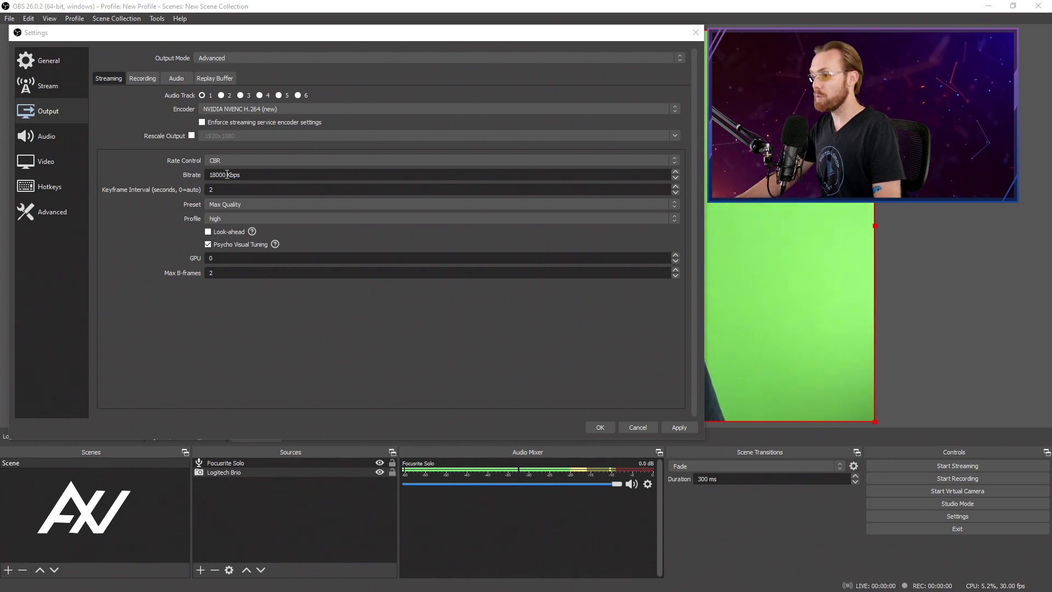
Replace the streaming bitrate value with 34000 Kbps
triple_click(217, 174)
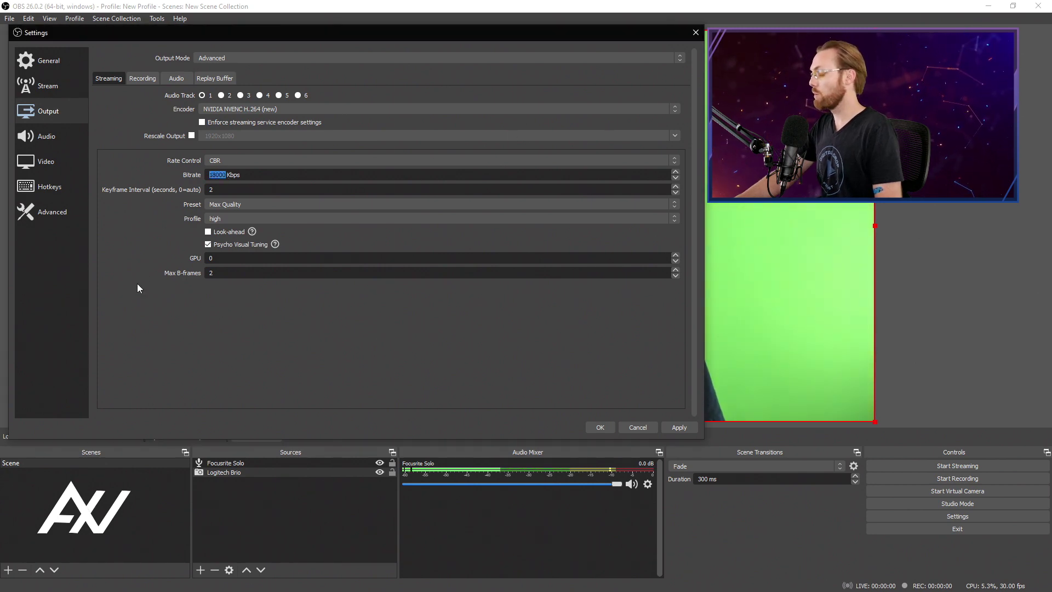
text(130)
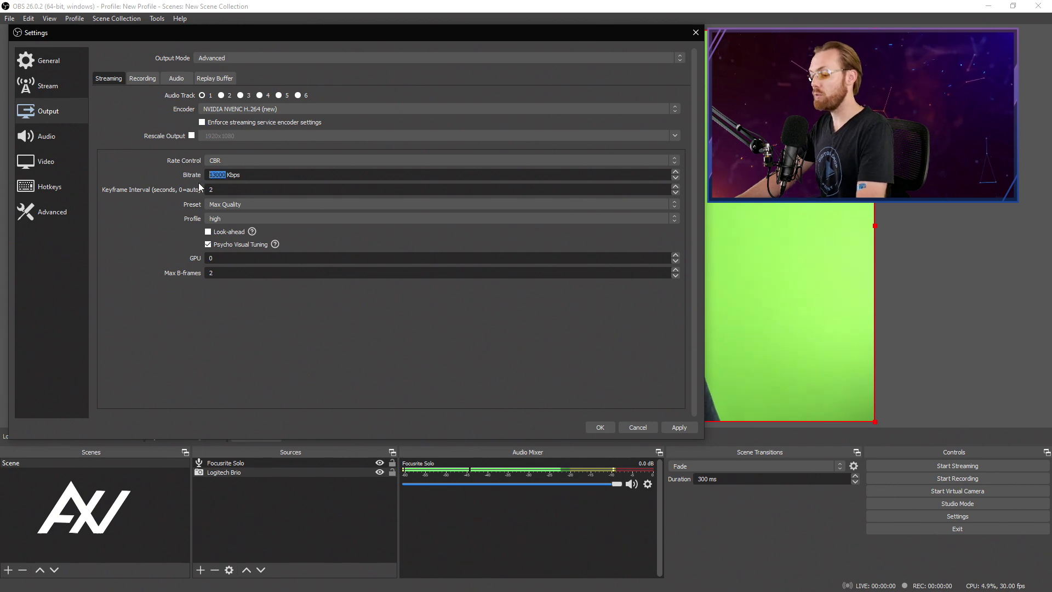
text(34000)
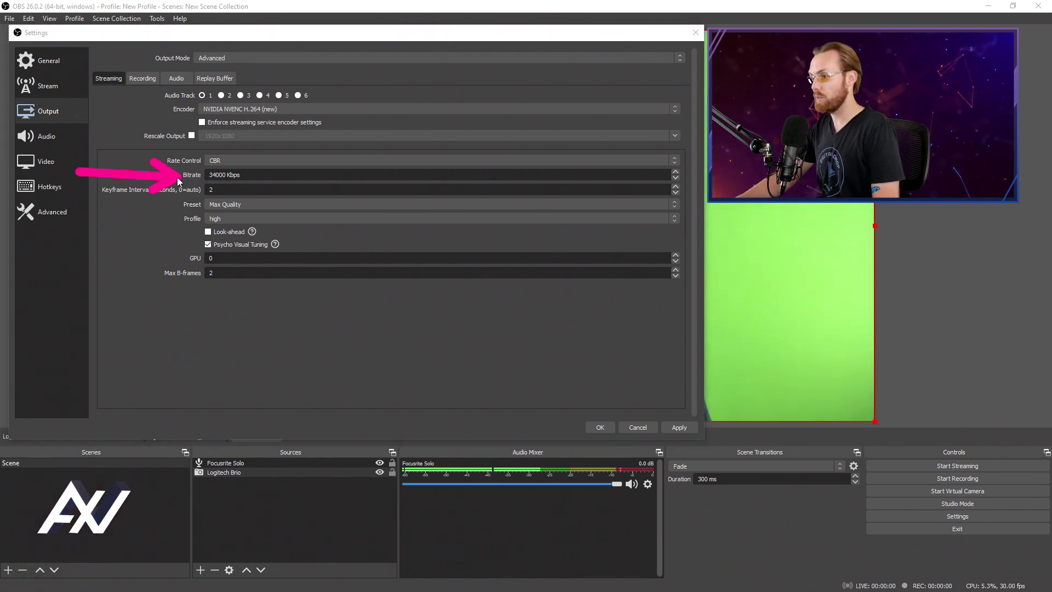
mouse_move(156, 246)
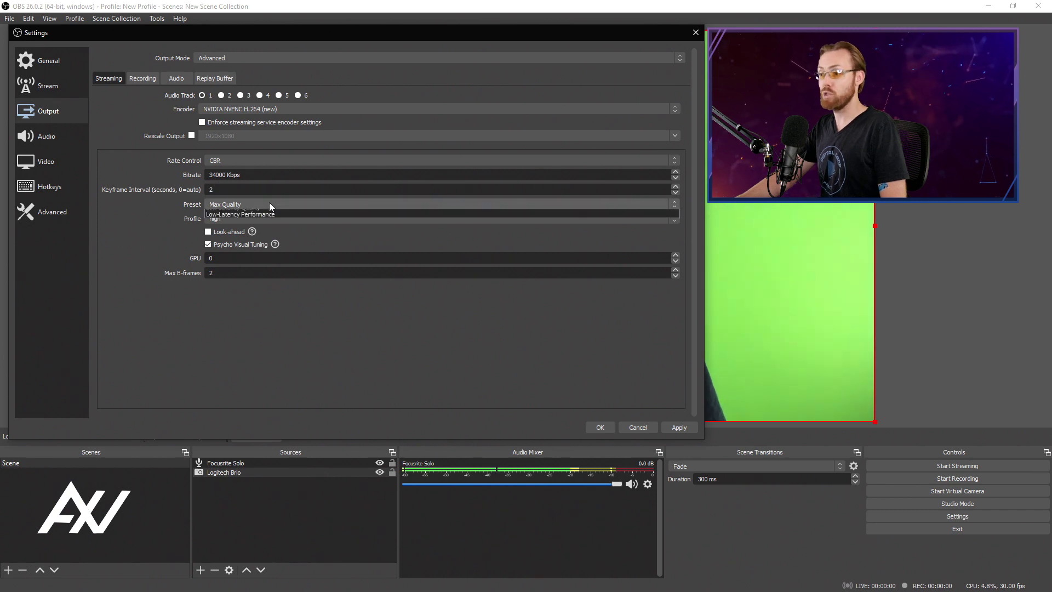
click(224, 204)
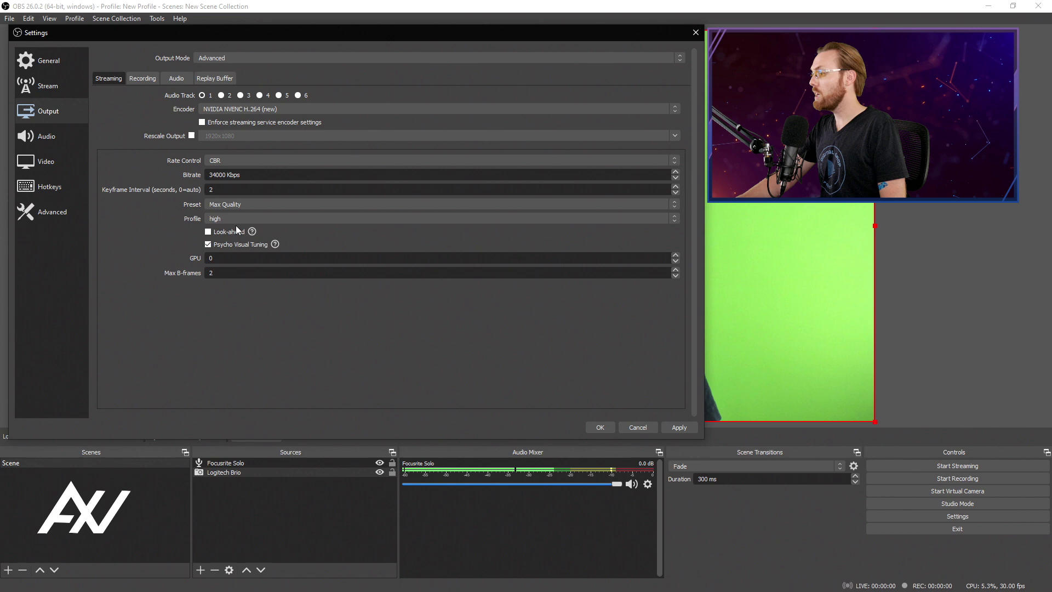
click(208, 232)
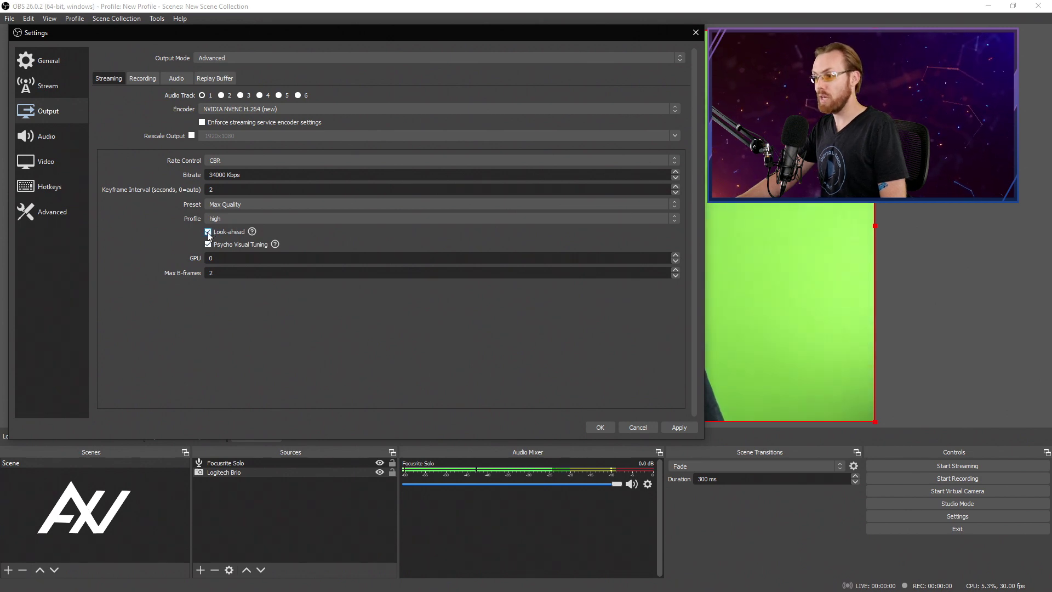
click(208, 232)
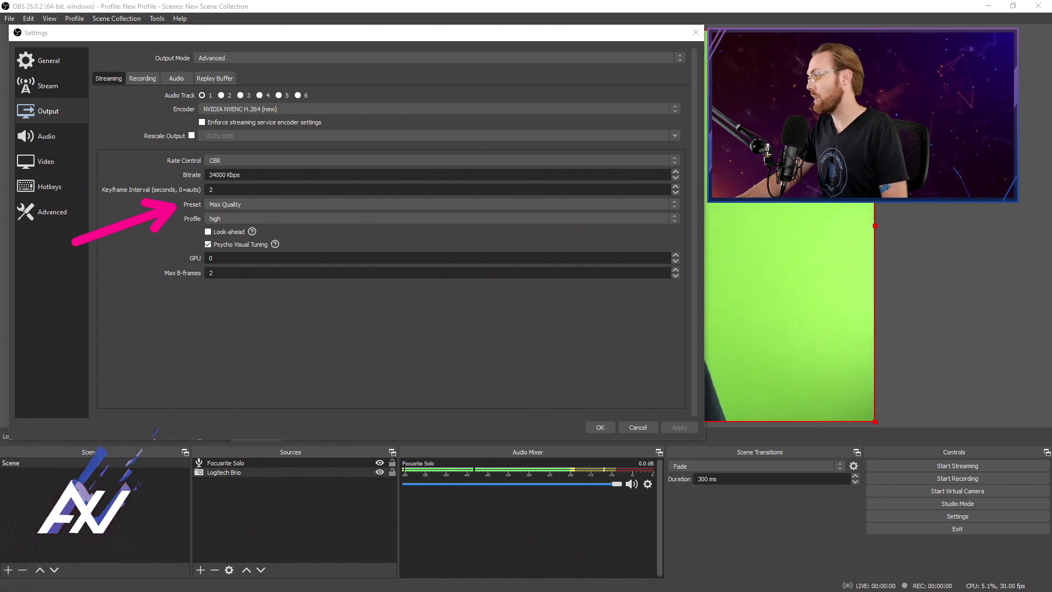
click(429, 193)
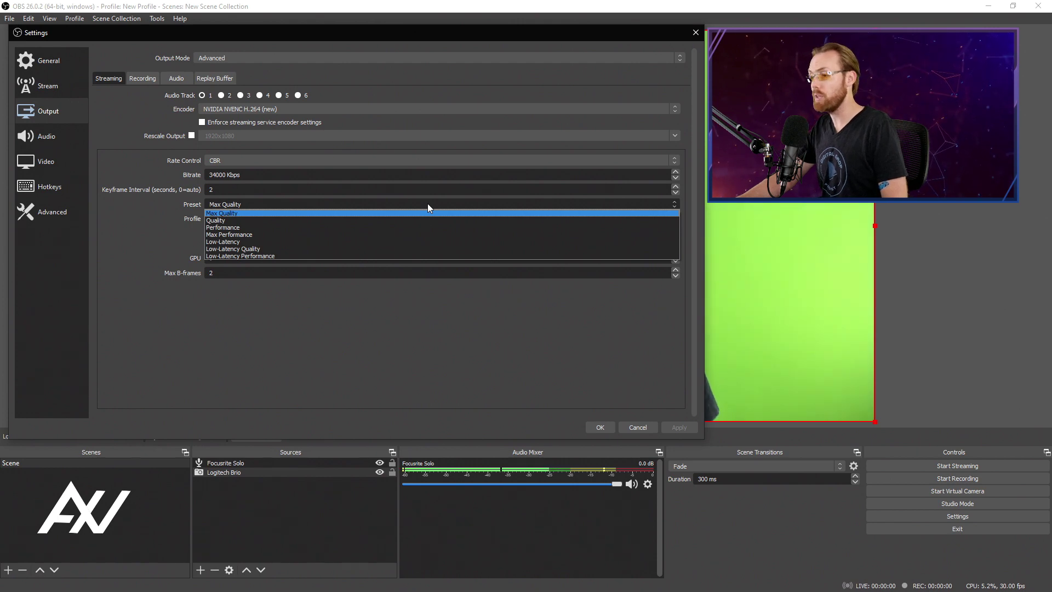
click(229, 235)
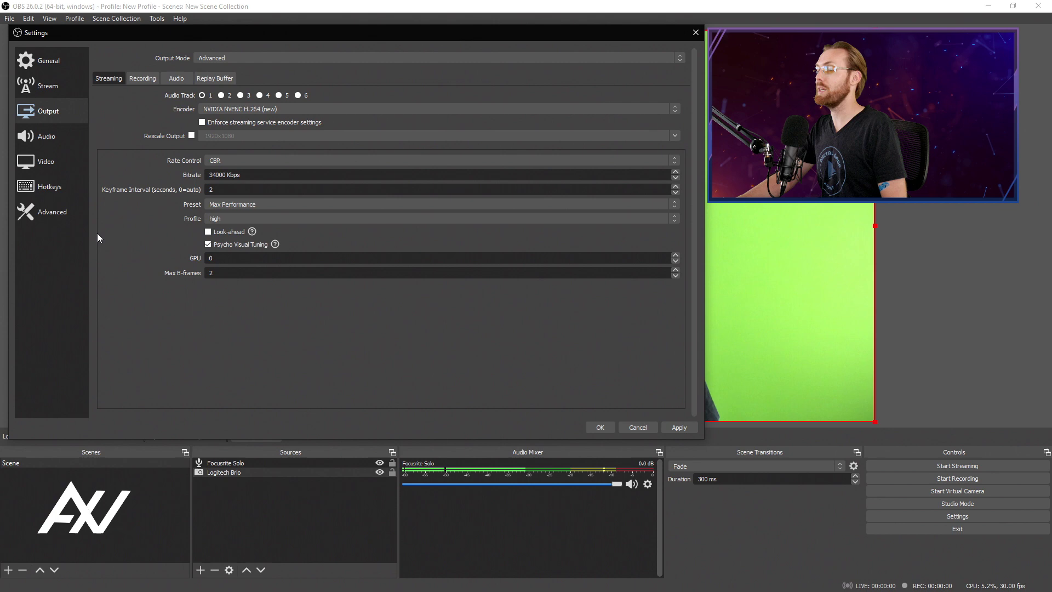
mouse_move(158, 235)
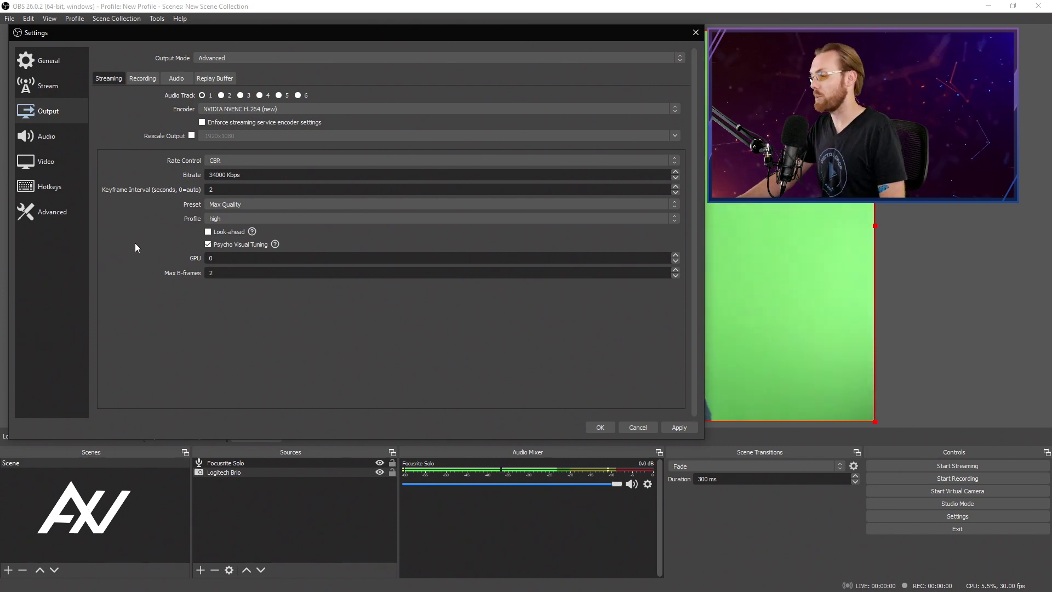
click(679, 428)
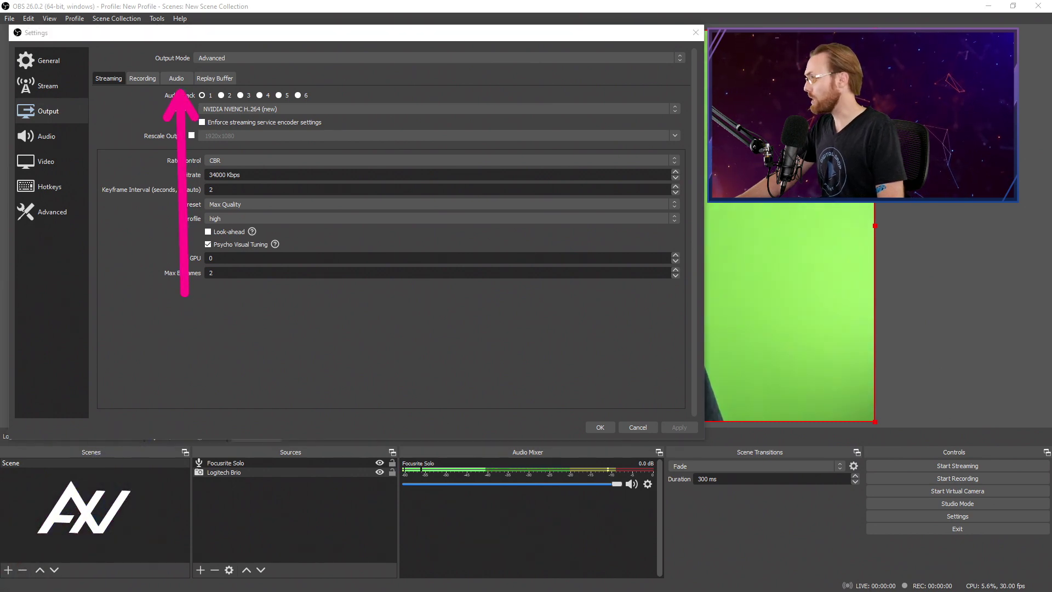
Give audio Track 1 a 128 bitrate, then return to the Streaming encoder settings
click(176, 77)
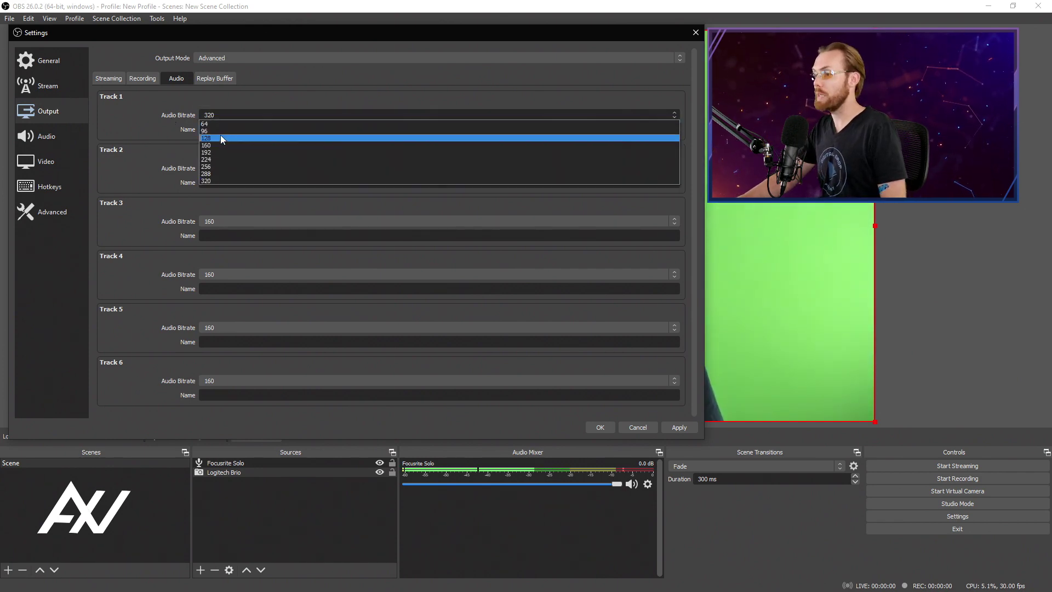
click(219, 138)
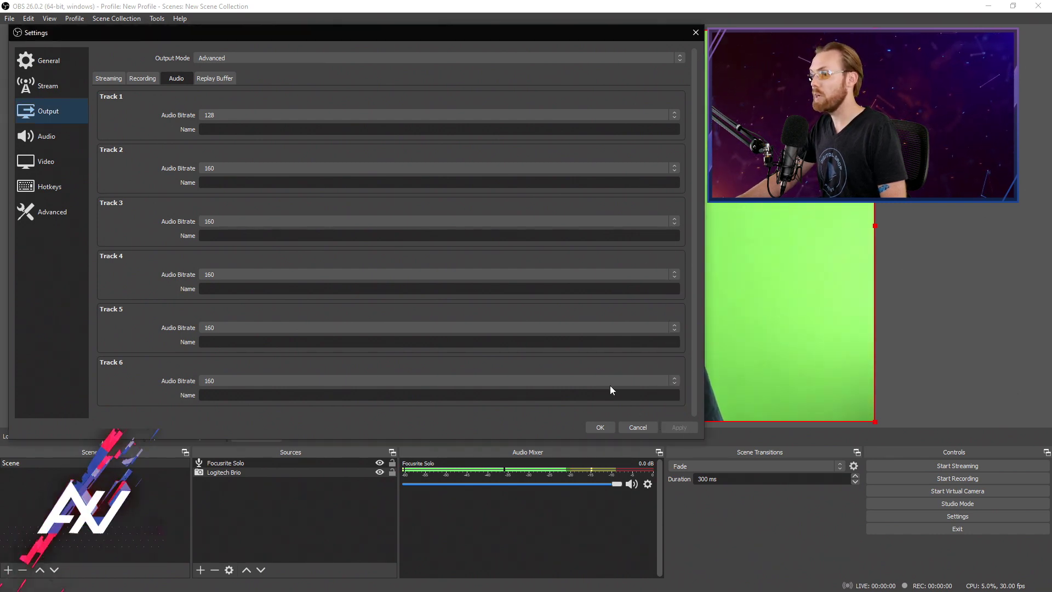
click(109, 78)
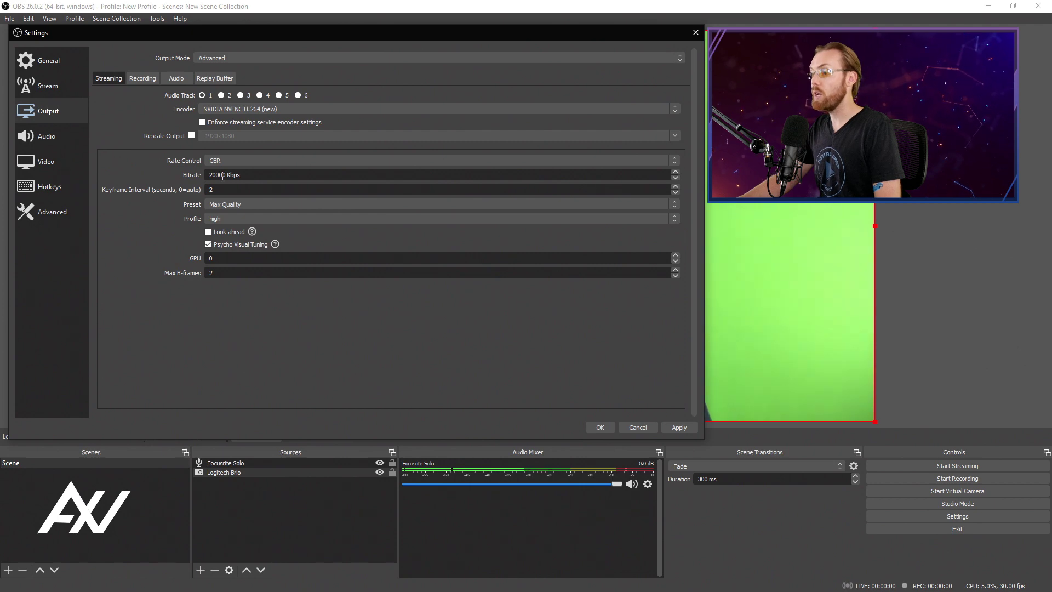
Enter a 51000 Kbps streaming bitrate, apply the changes and close Settings with OK
triple_click(217, 175)
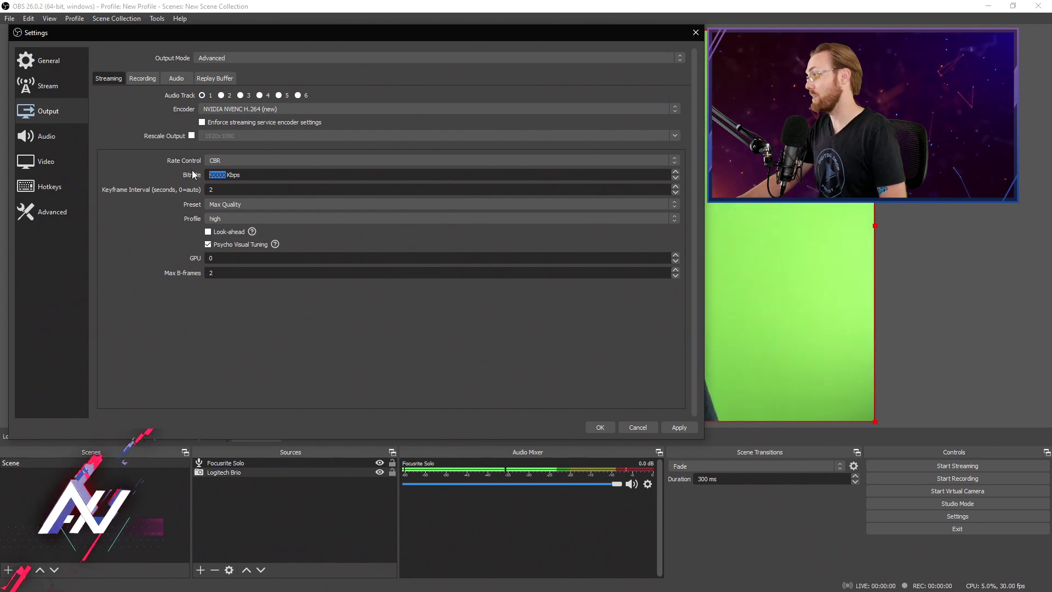
text(51)
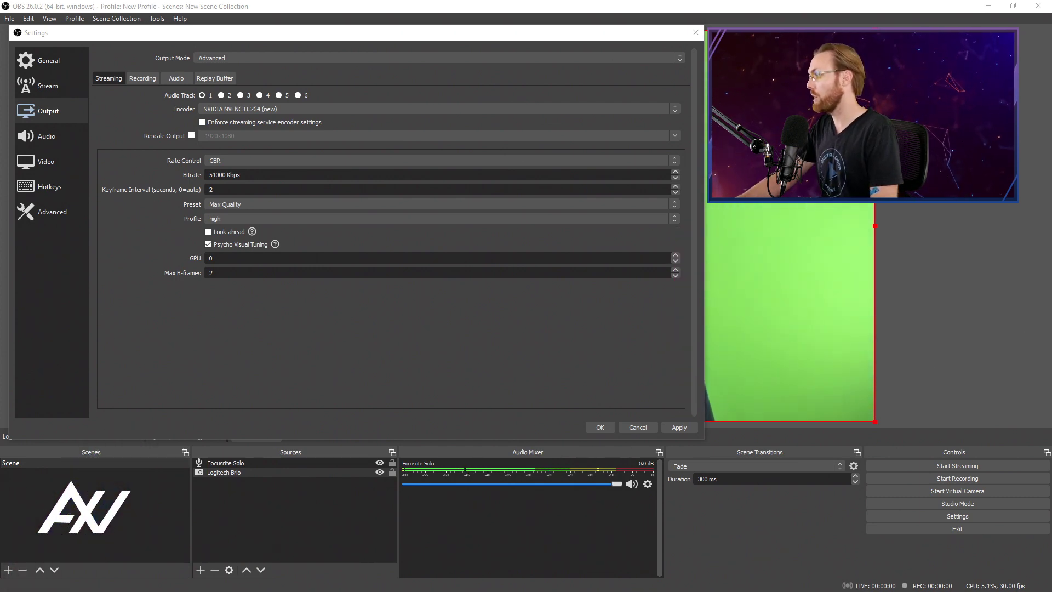
click(679, 426)
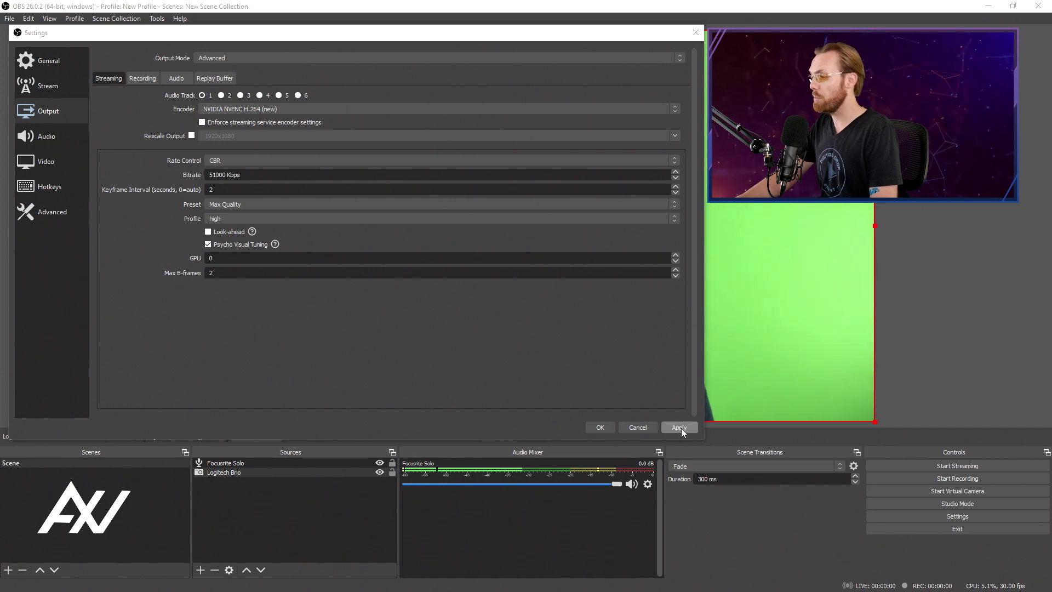
click(679, 427)
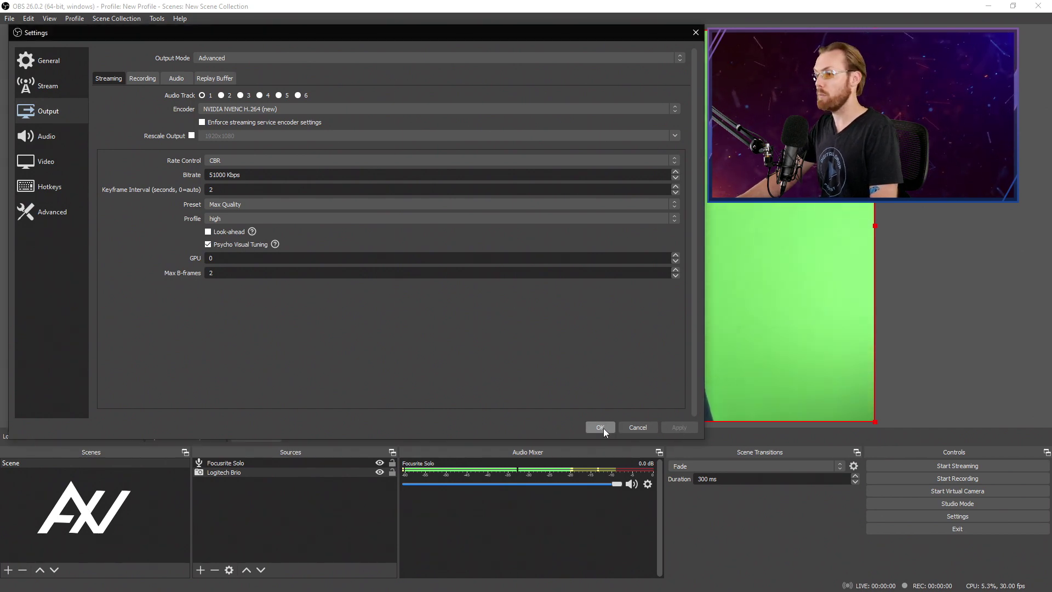
click(601, 428)
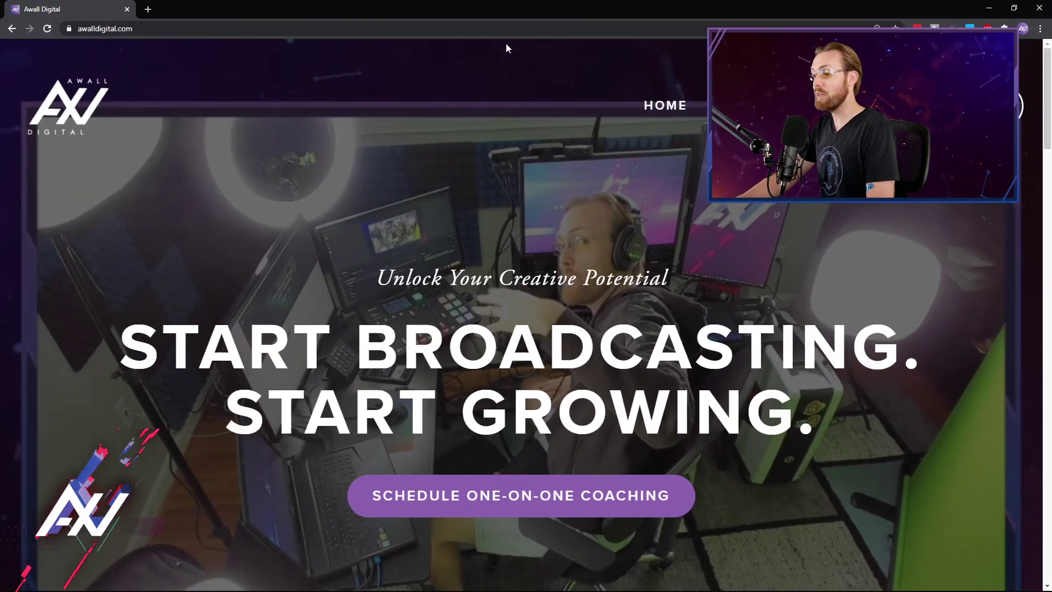
Open the One-on-One Coaching booking page and pick the 1:00pm slot on November 20
scroll(down, 3)
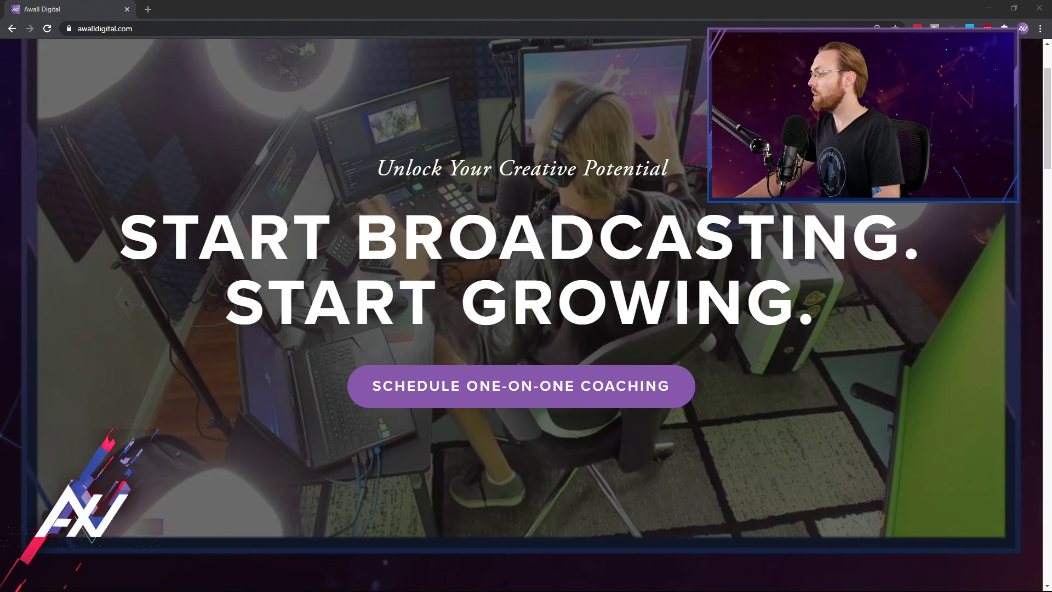
click(521, 386)
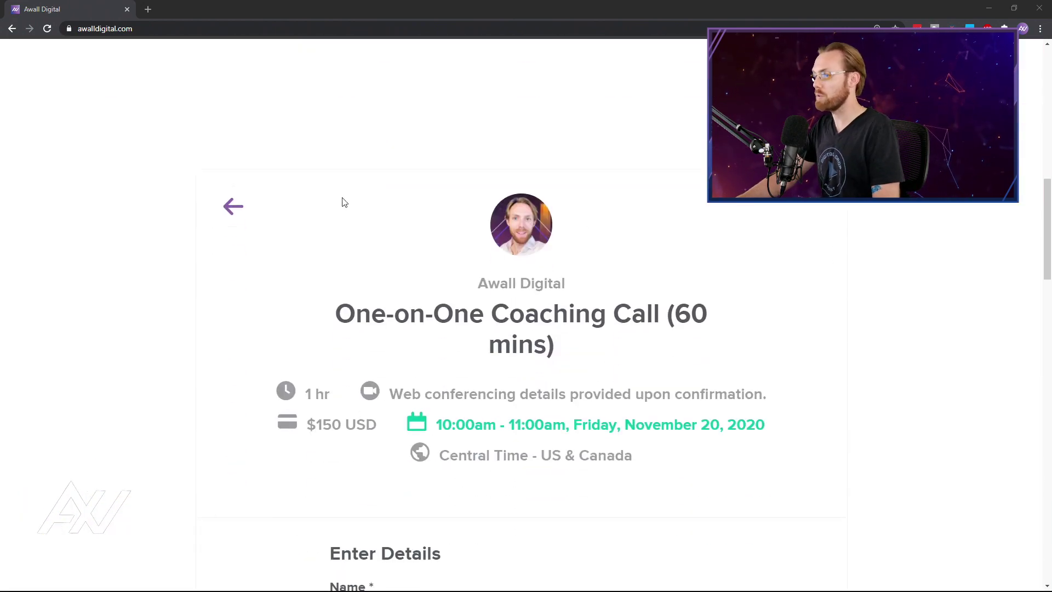
scroll(down, 3)
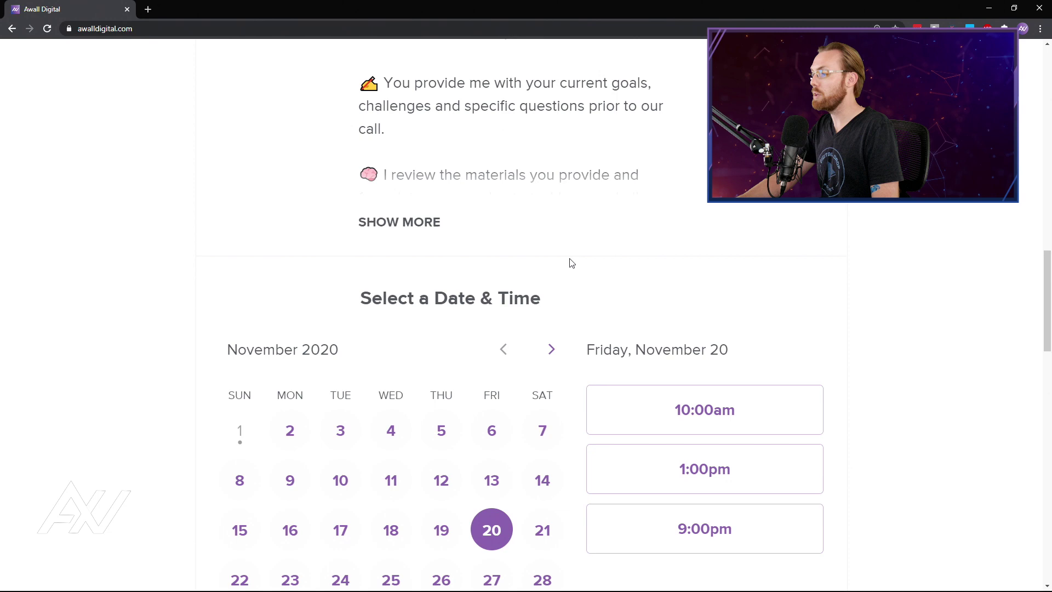
scroll(down, 3)
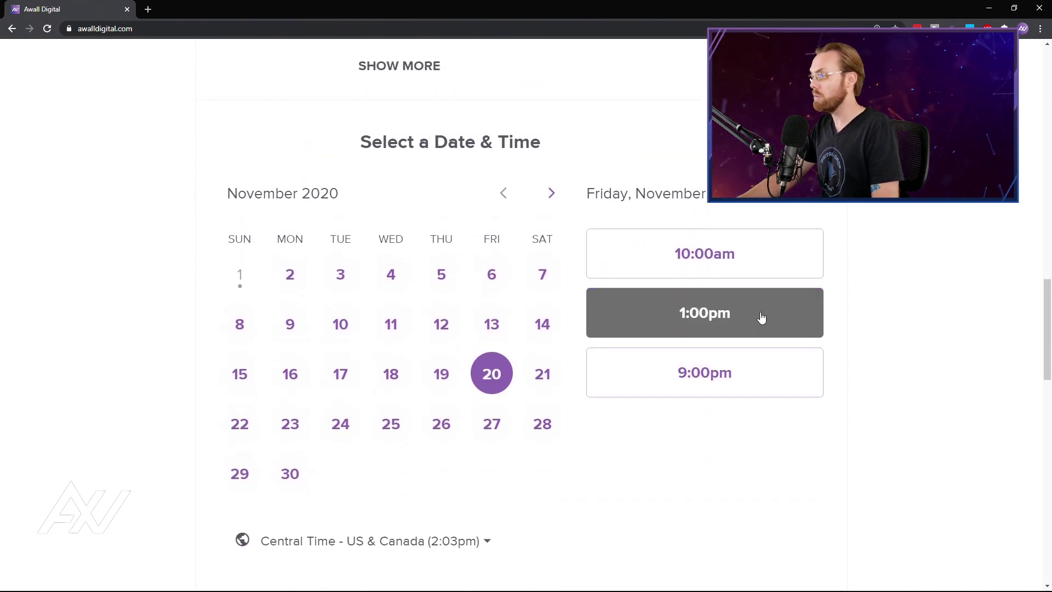
click(703, 313)
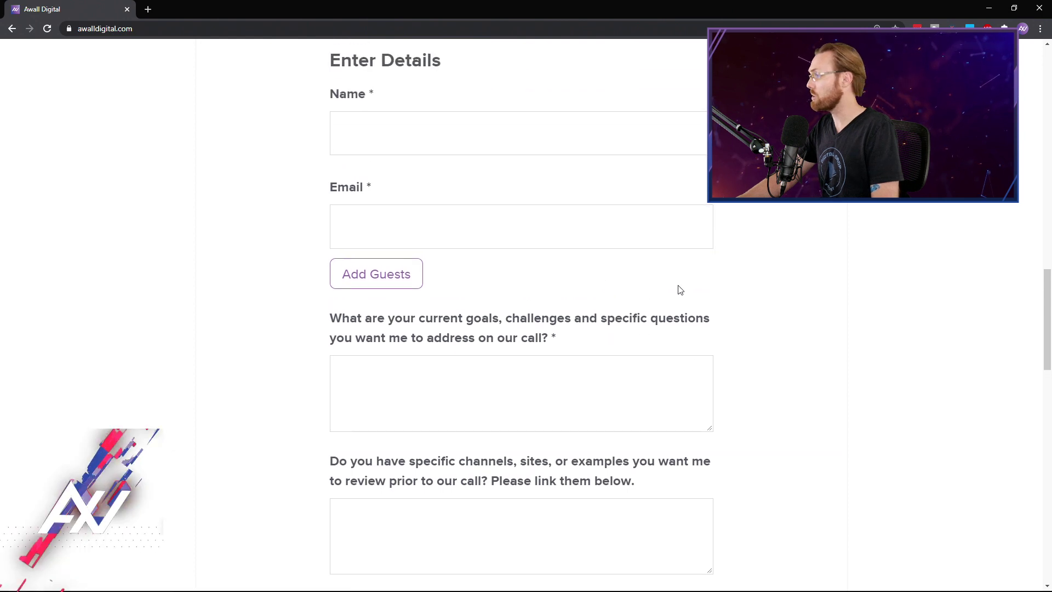